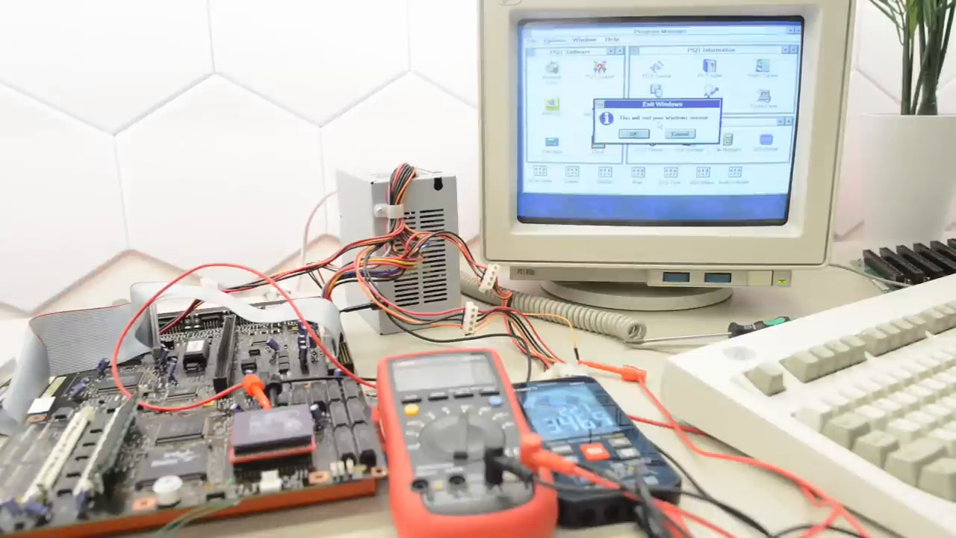
Confirm the Exit Windows dialog to quit Windows and return to the PS/1 DOS menu
{"action": "left_click", "coordinate": [630, 133]}
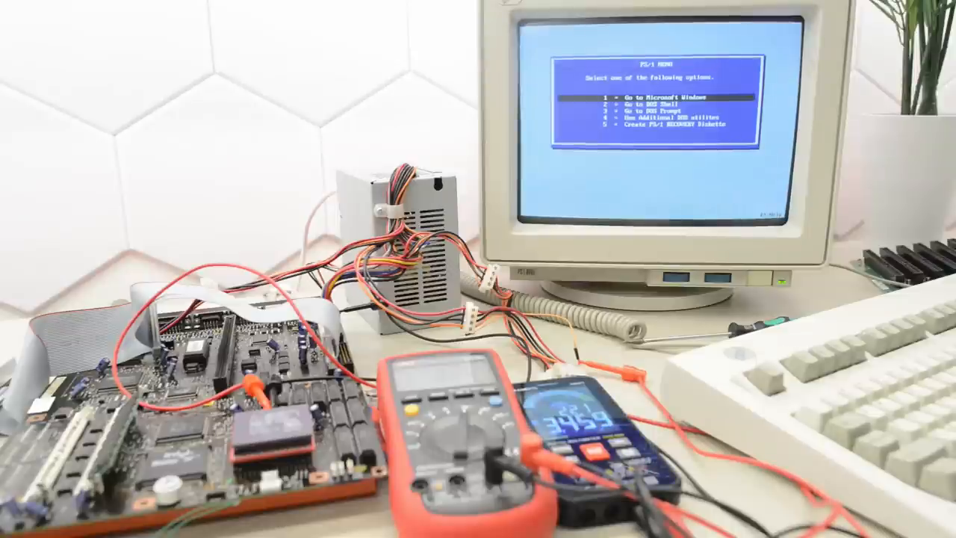